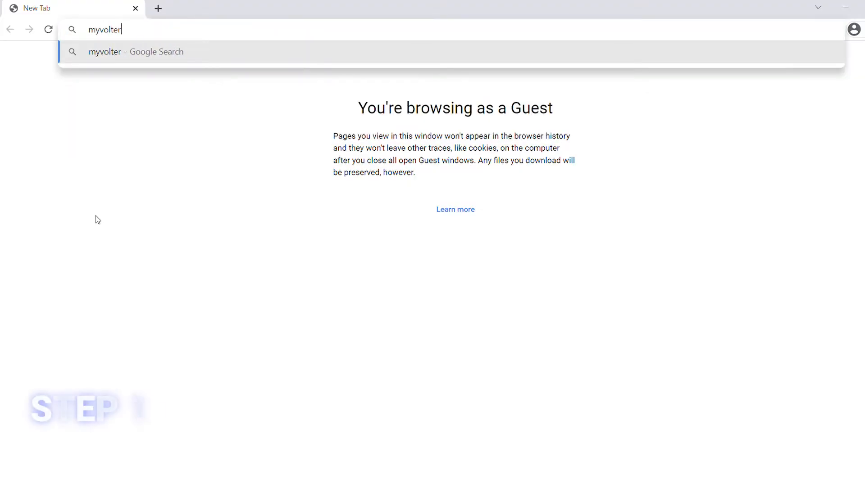
Step: Go to myvoltera.io and connect to the boron printer to launch NOVA
type("a.io")
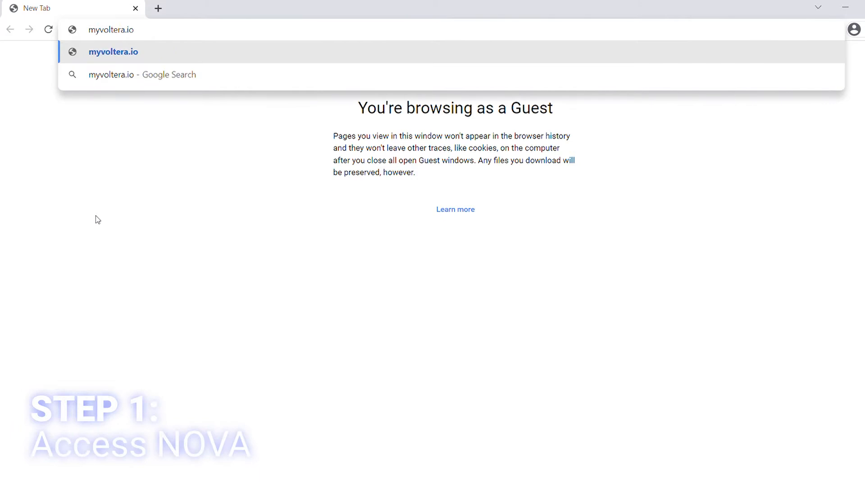
left_click(114, 51)
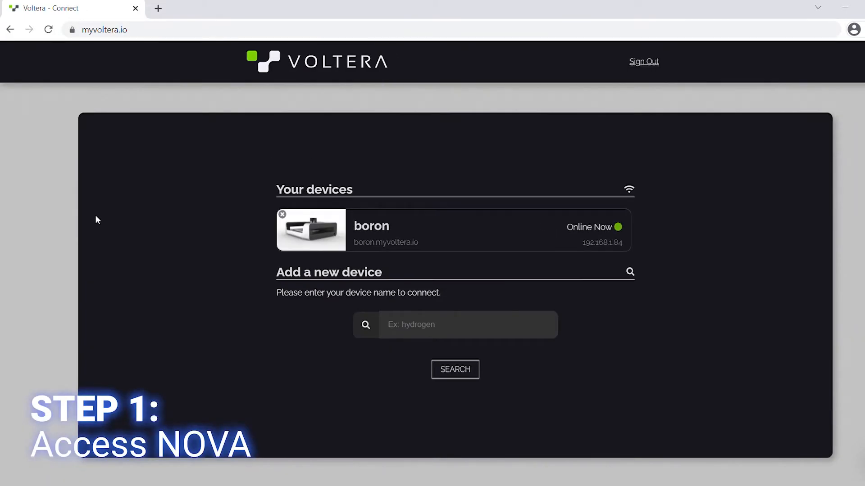
mouse_move(377, 236)
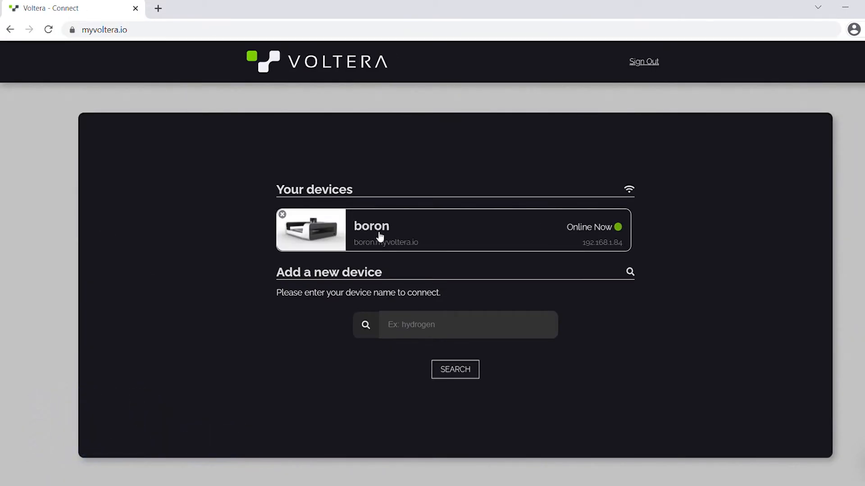
left_click(372, 226)
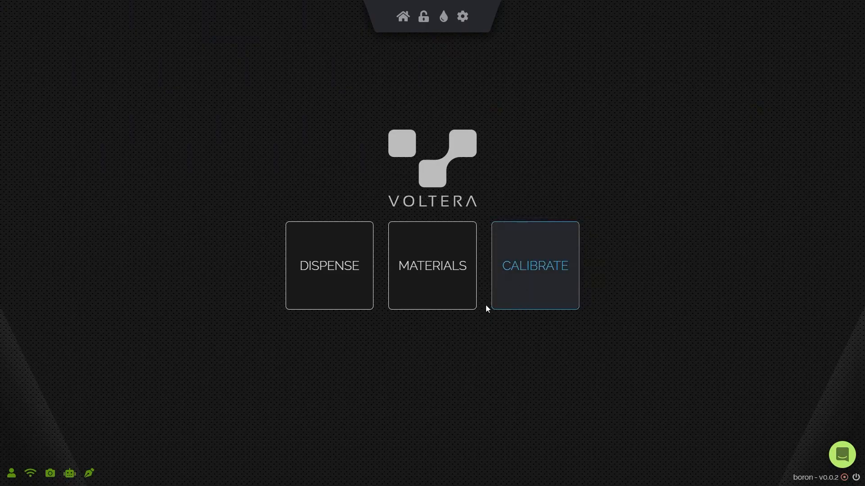
mouse_move(503, 328)
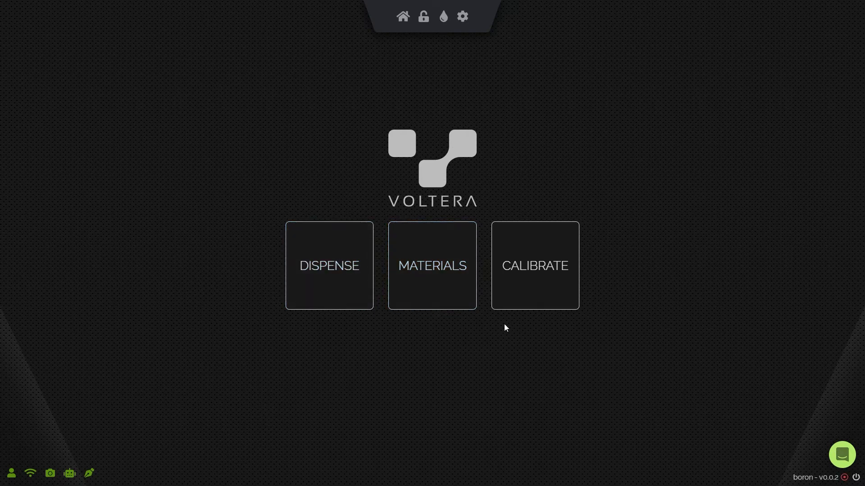
Step: Start calibration with paste FE3124, probe the substrate height grid, then stop measurement
left_click(534, 264)
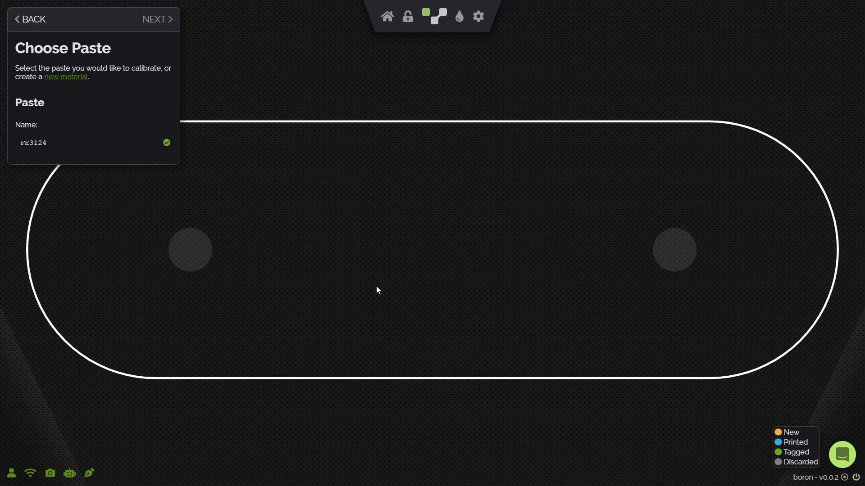
left_click(157, 19)
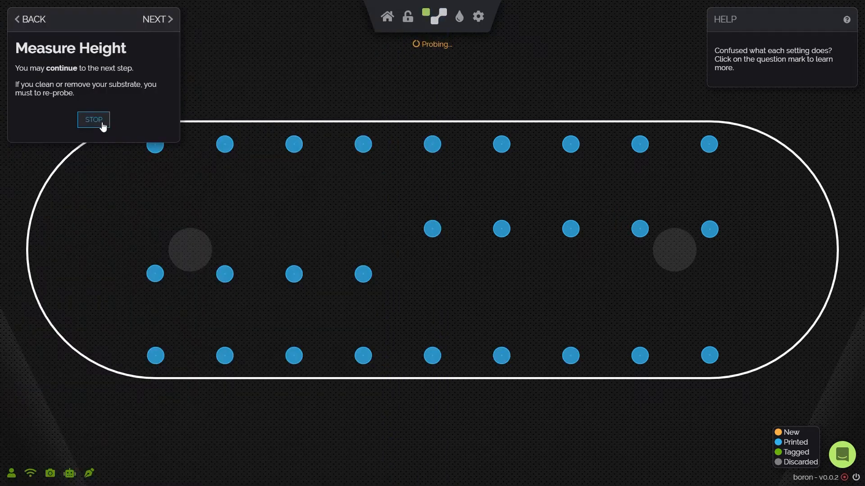
left_click(93, 120)
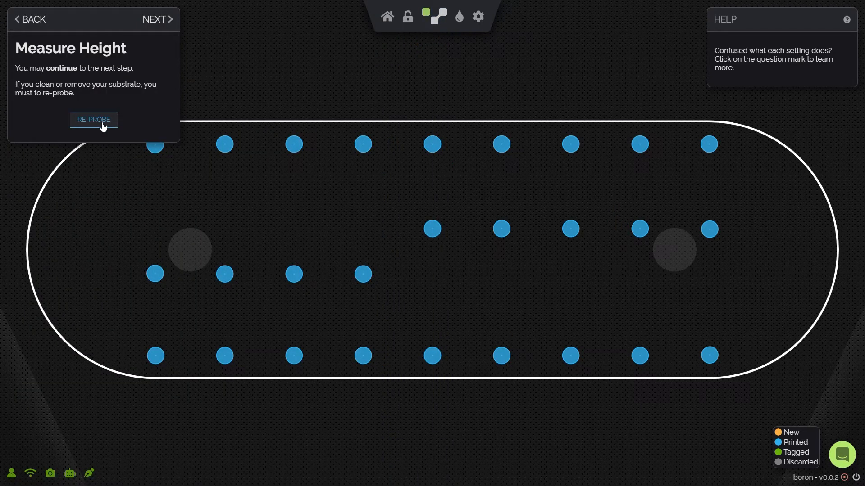
mouse_move(157, 19)
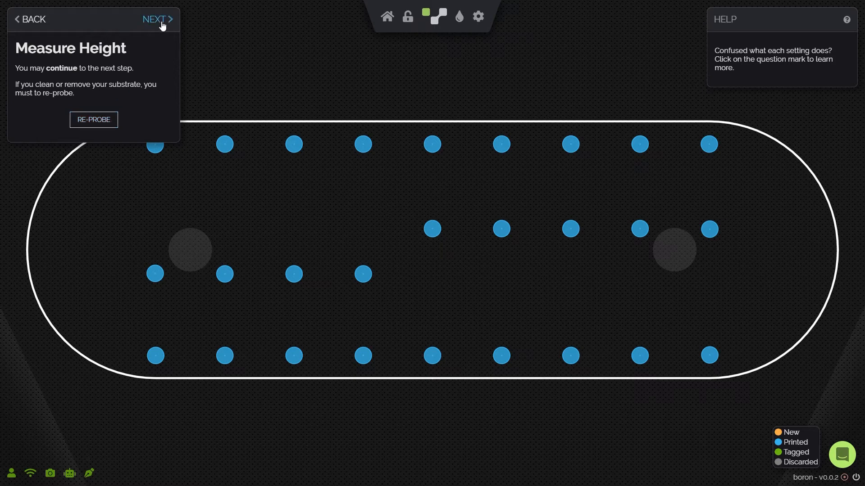
Step: Accept target quality of 150 µm nozzle, 200 µm trace width and 60 µm print height
left_click(157, 19)
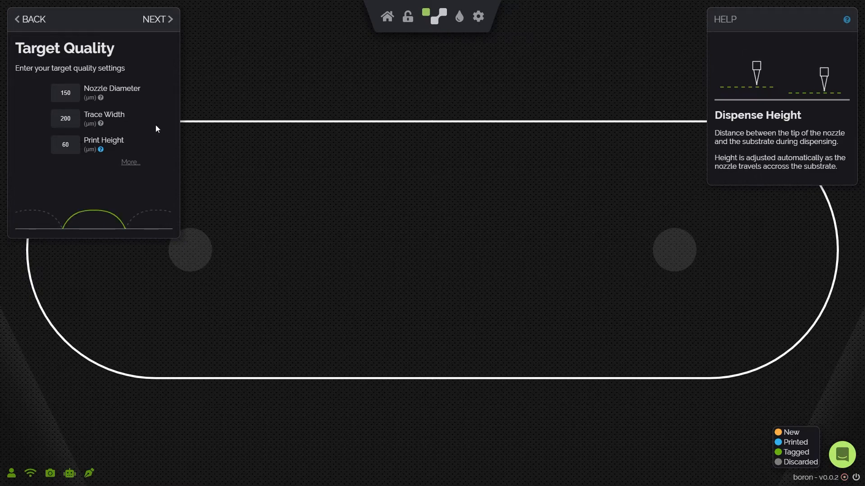
left_click(157, 19)
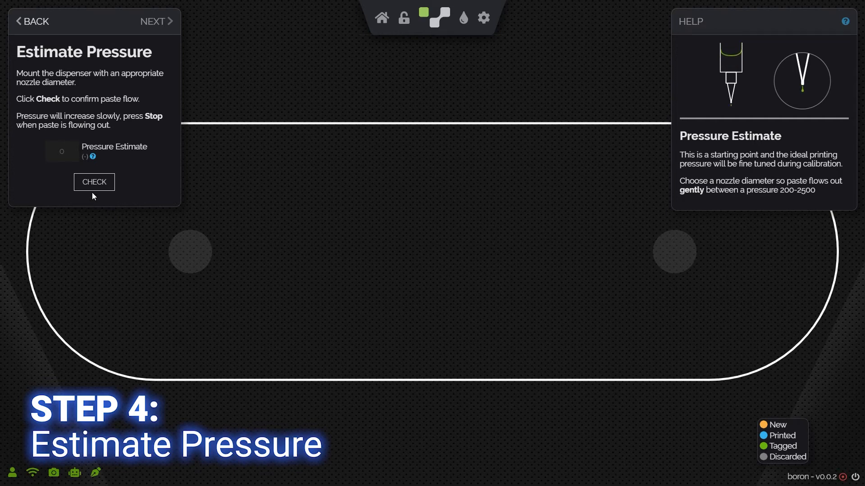
Step: Pressurize until paste flows, record an estimate of about 1600, and continue to Calibrate Paste
left_click(94, 182)
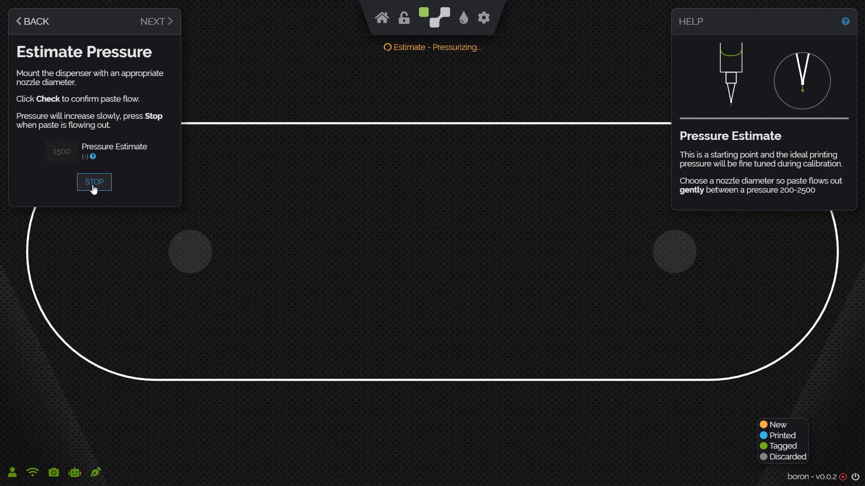
left_click(93, 182)
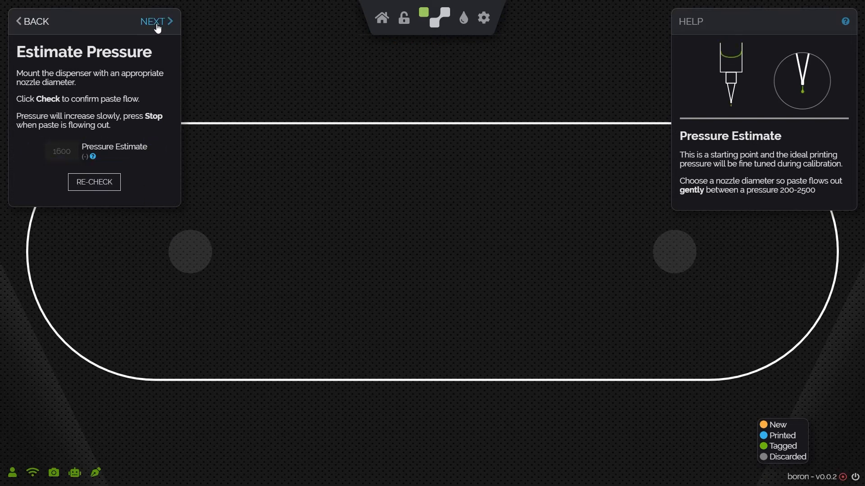
left_click(153, 21)
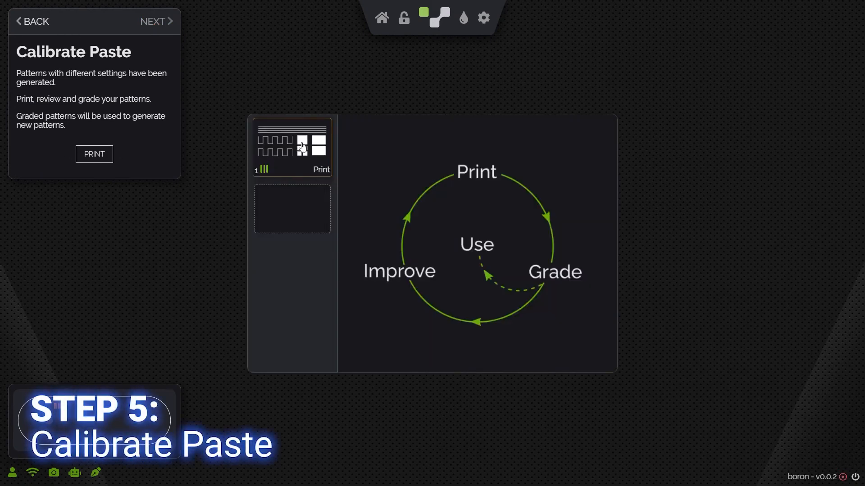
Step: Review pattern 1's settings at dispense pressure 1600 and print it for grading
left_click(292, 147)
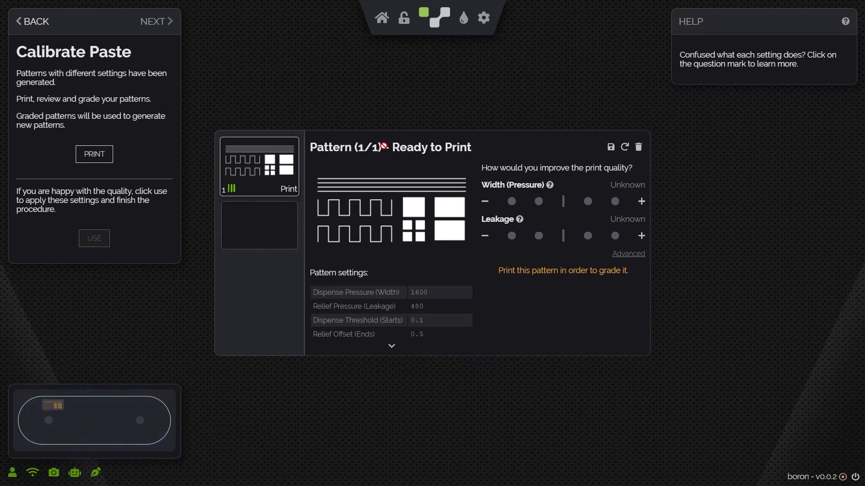
left_click(391, 346)
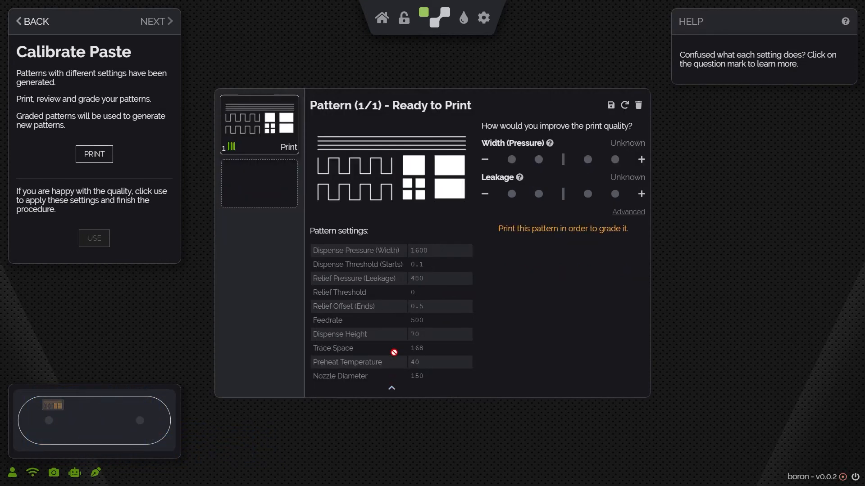
mouse_move(524, 306)
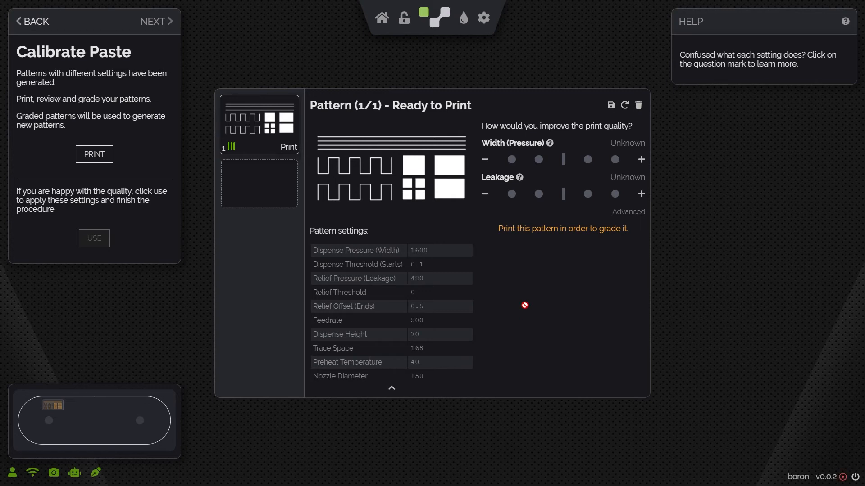
mouse_move(517, 288)
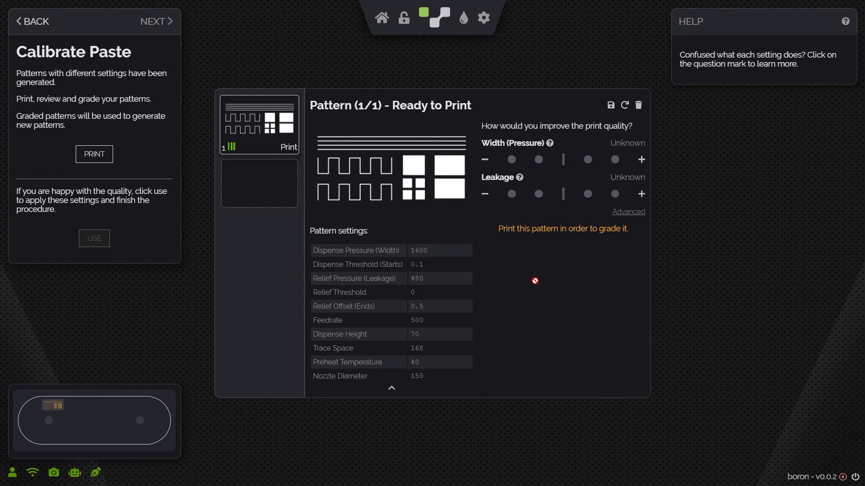
mouse_move(112, 160)
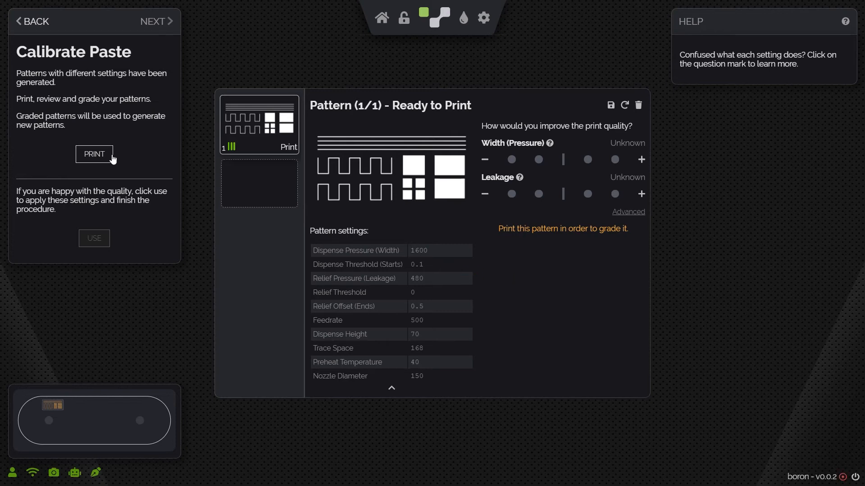
left_click(94, 154)
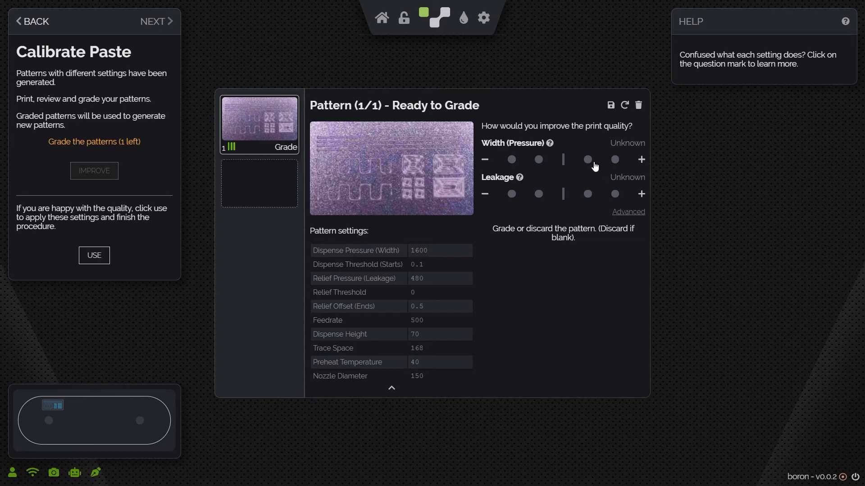
Step: Grade pattern 1 width as increase and leakage as perfect, then generate an improved pattern
left_click(588, 159)
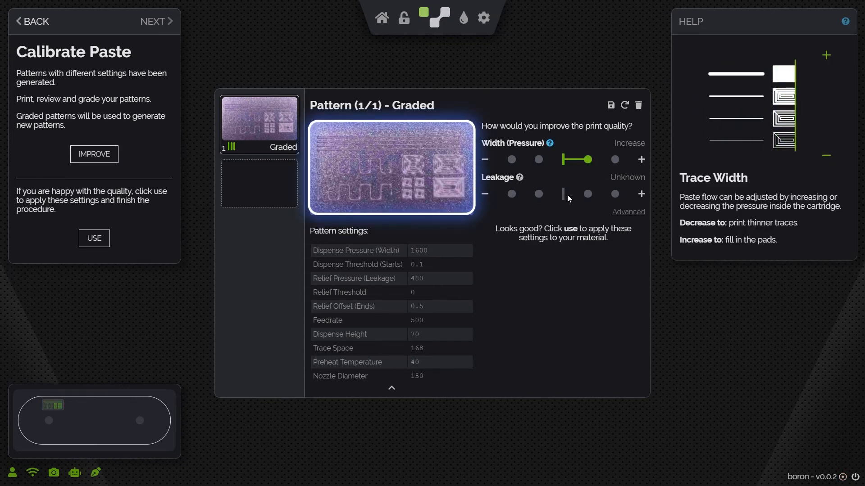
left_click(562, 194)
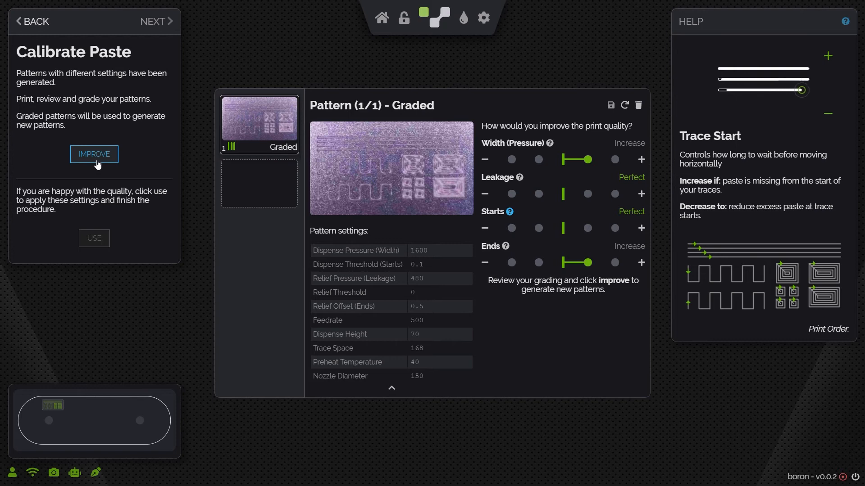
left_click(93, 154)
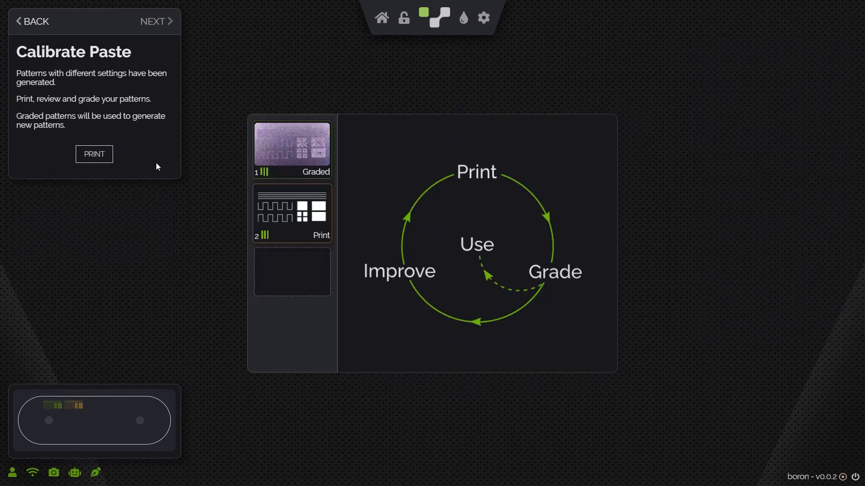
mouse_move(265, 212)
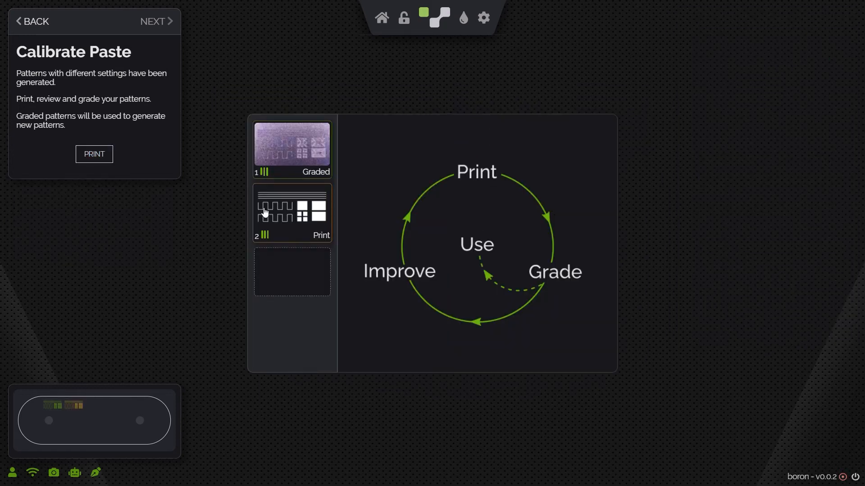
Step: Select and print the second test pattern, iterating toward pattern 5 at pressure 2075
left_click(94, 154)
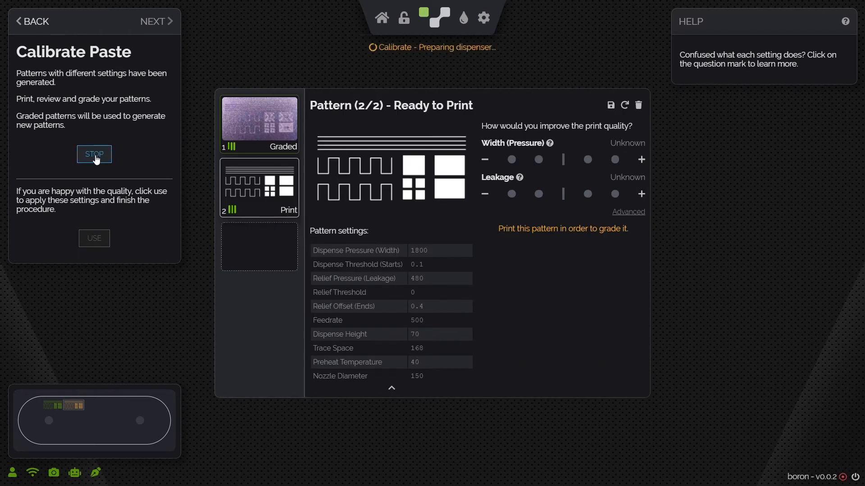
left_click(93, 154)
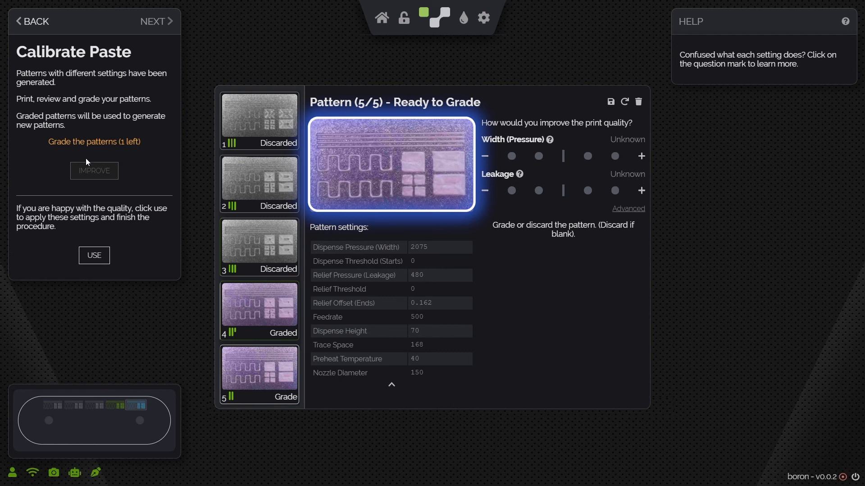
mouse_move(93, 255)
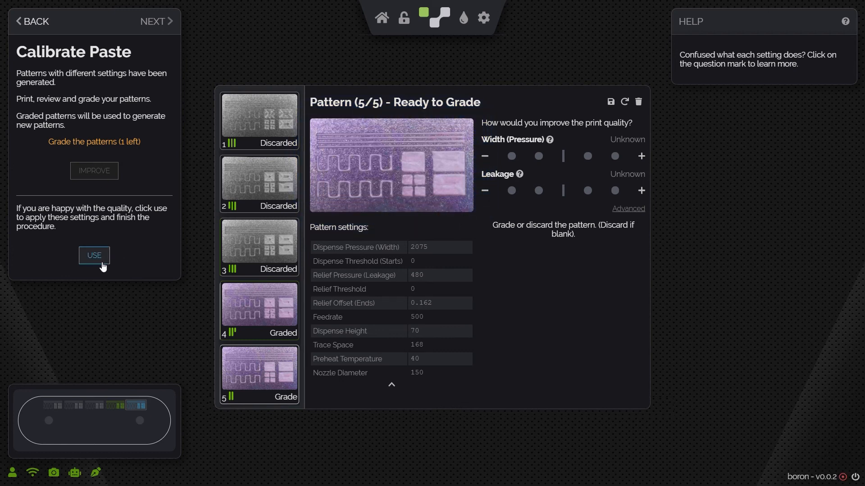
Step: Apply pattern 5's settings: dispense pressure 2075, relief pressure 480, relief offset 0.162
left_click(93, 255)
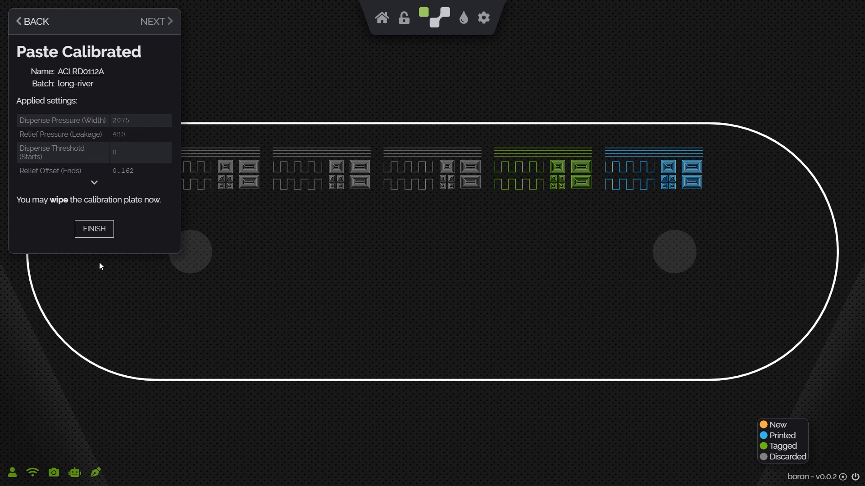
mouse_move(94, 229)
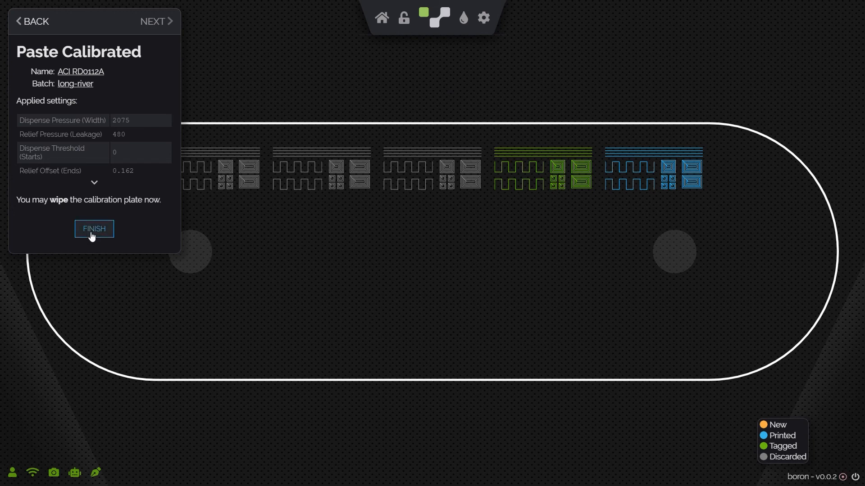